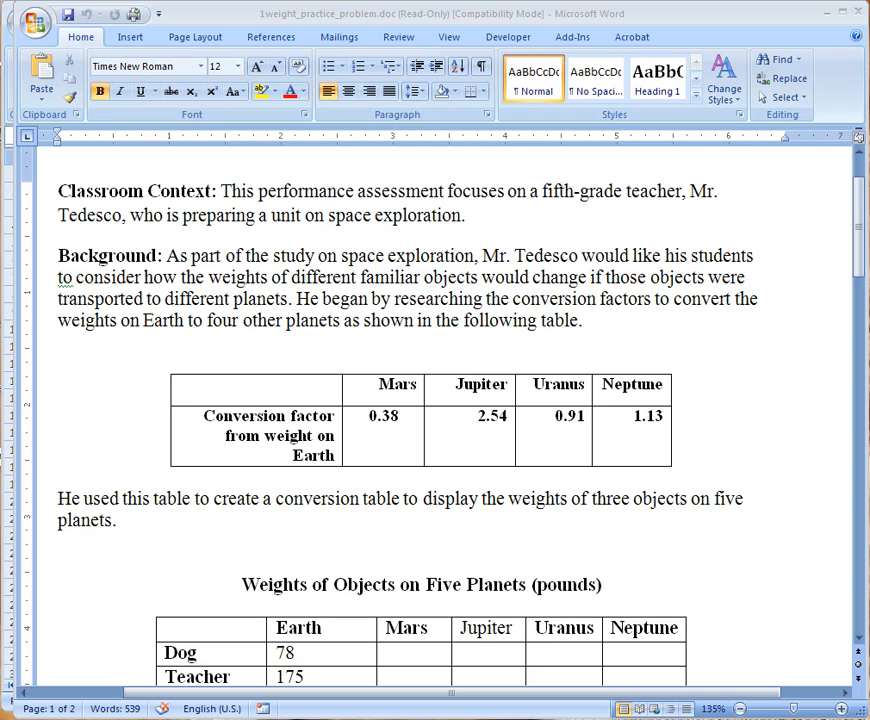
{"action": "mouse_move", "coordinate": [210, 446]}
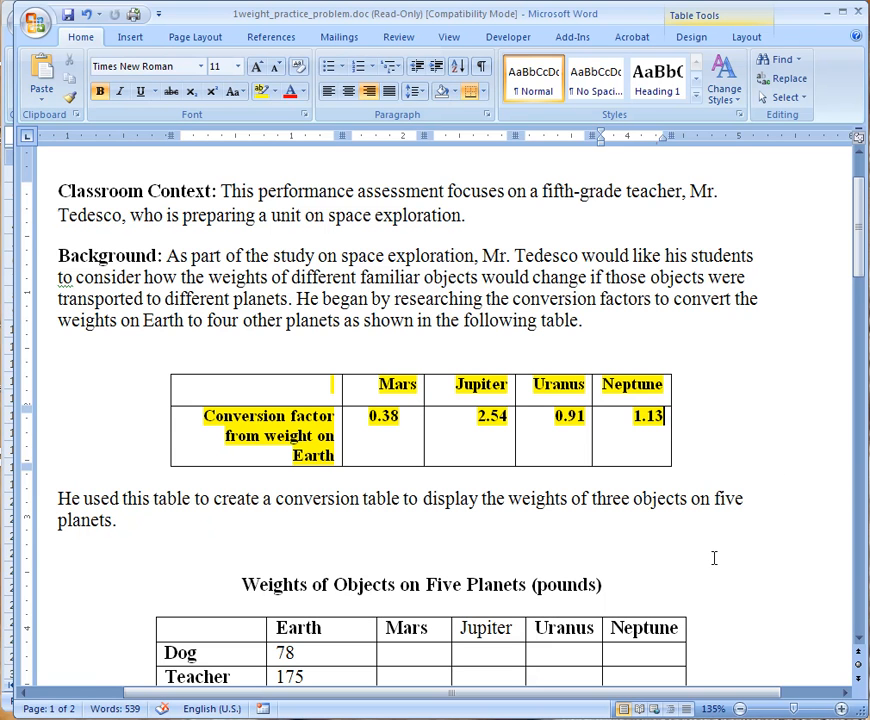
{"action": "mouse_move", "coordinate": [856, 206]}
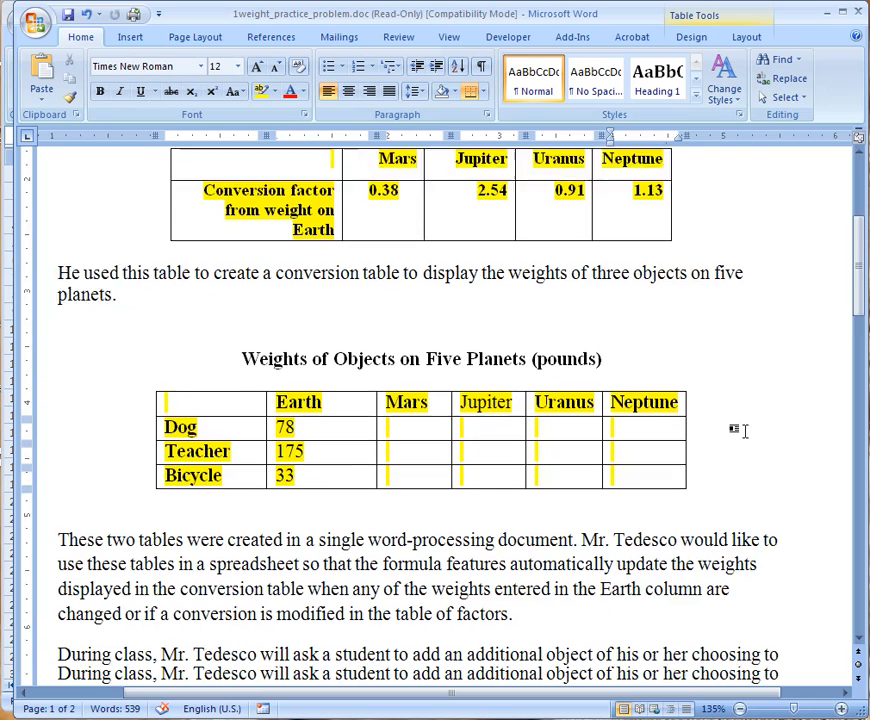
Scroll down past the highlighted conversion-factor and five-planet weights tables.
{"action": "scroll", "scroll_direction": "down", "scroll_amount": 3}
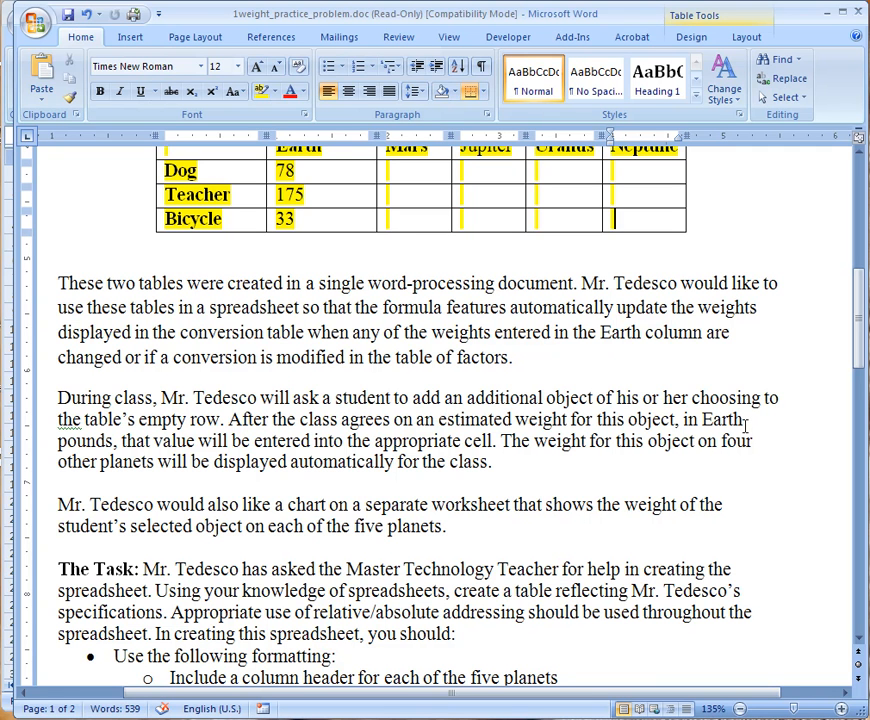
{"action": "mouse_move", "coordinate": [128, 366]}
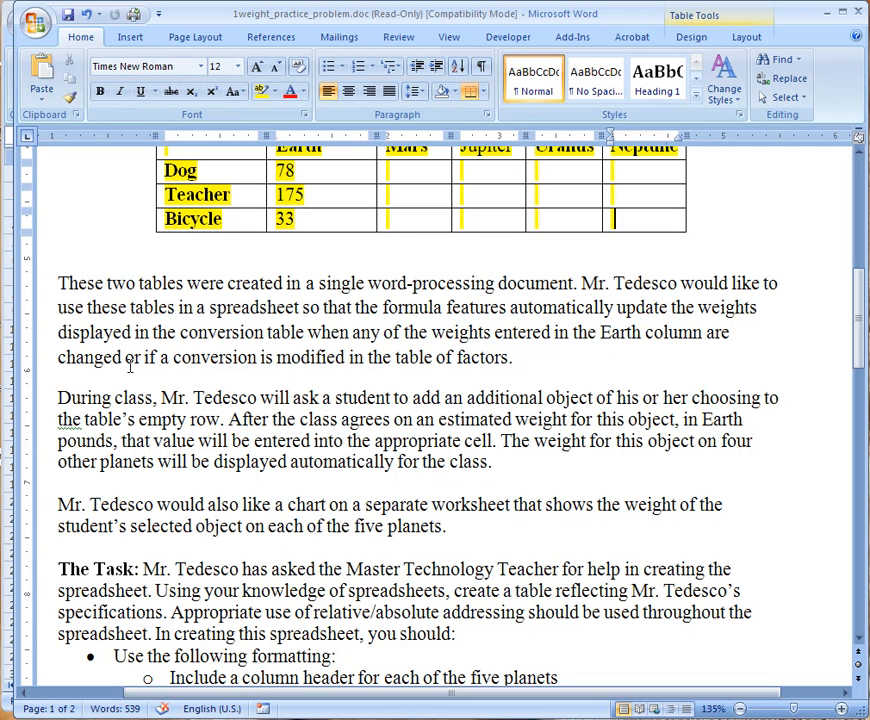
{"action": "mouse_move", "coordinate": [548, 356]}
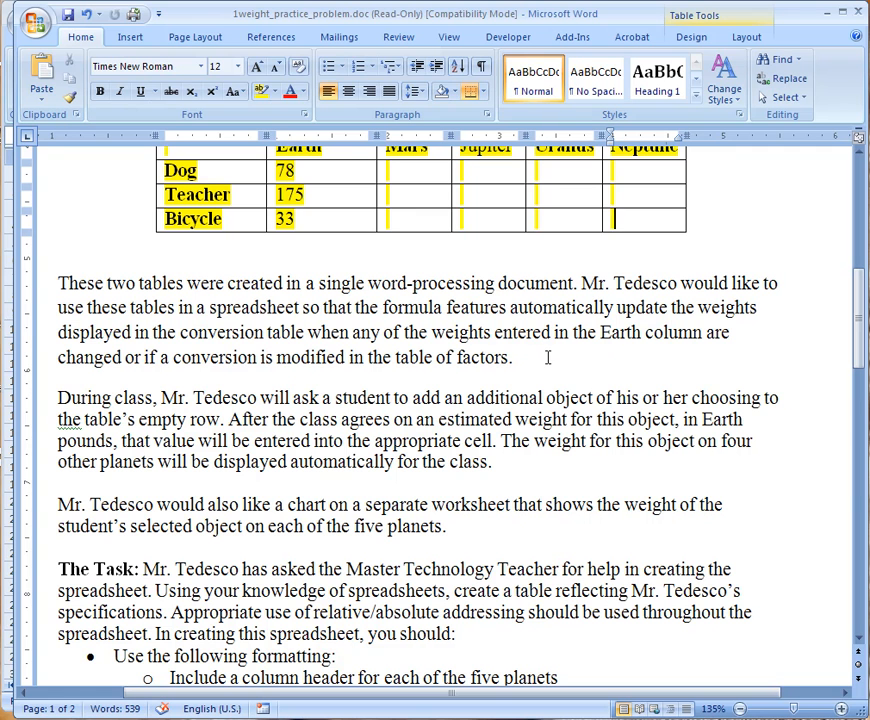
{"action": "mouse_move", "coordinate": [544, 352]}
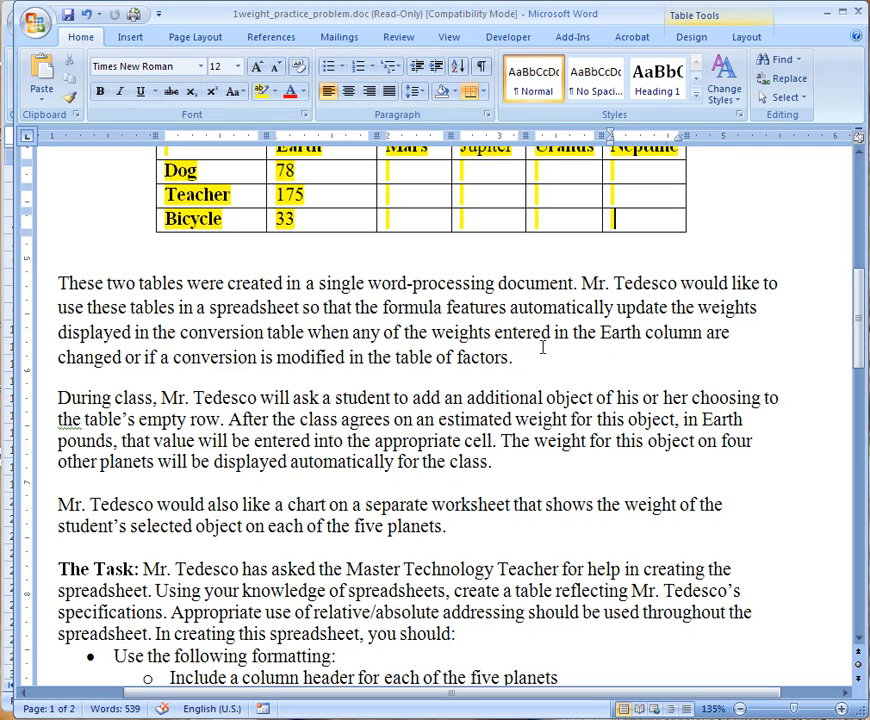
Highlight in yellow 'automatically update the weights … table of factors.'.
{"action": "left_click_drag", "start_coordinate": [510, 308], "coordinate": [440, 332]}
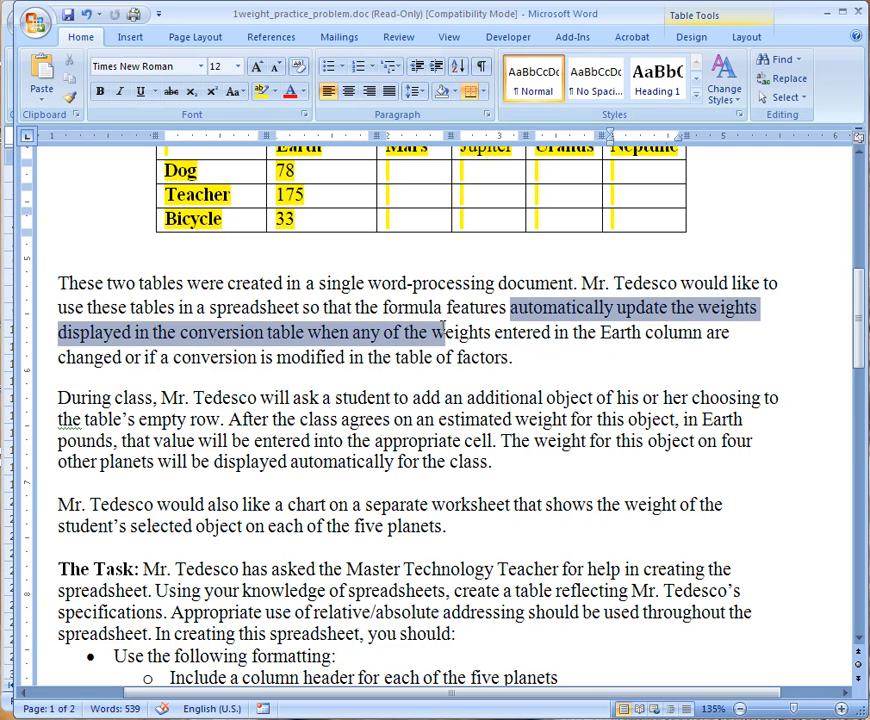
{"action": "mouse_move", "coordinate": [456, 332]}
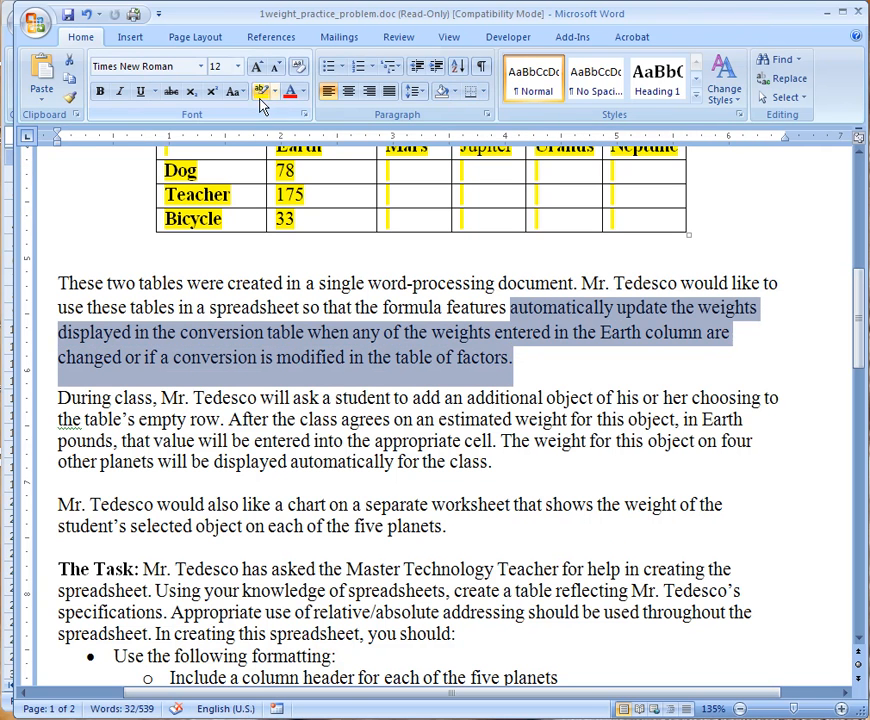
{"action": "left_click", "coordinate": [260, 92]}
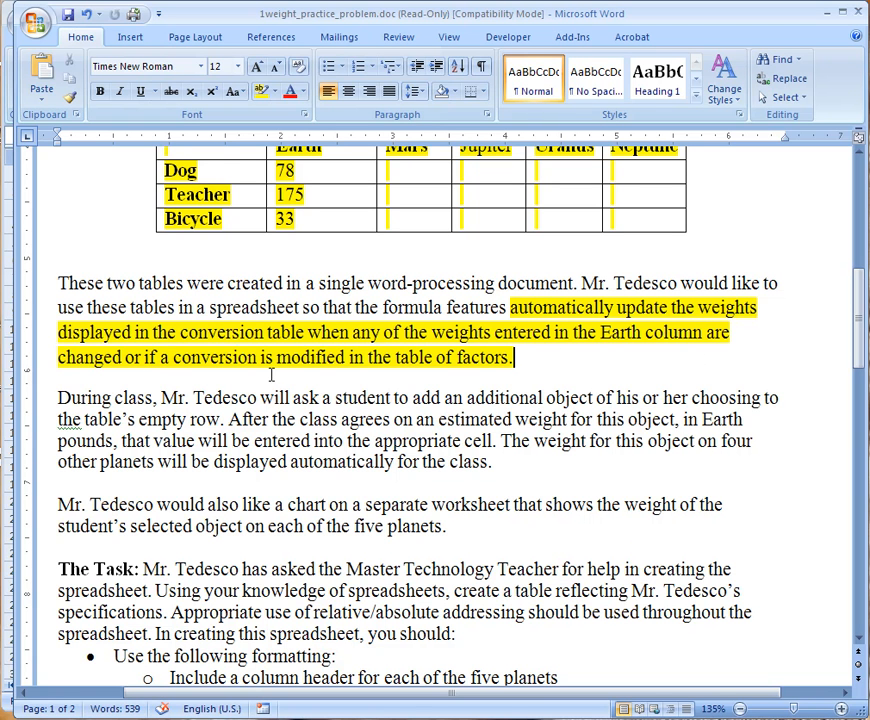
{"action": "mouse_move", "coordinate": [468, 376]}
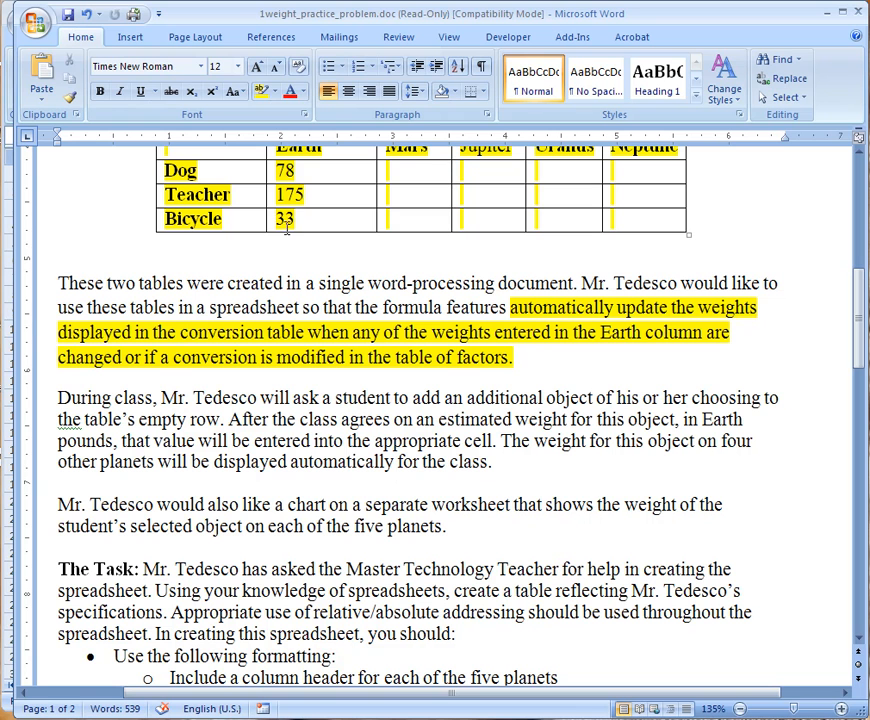
{"action": "mouse_move", "coordinate": [356, 226]}
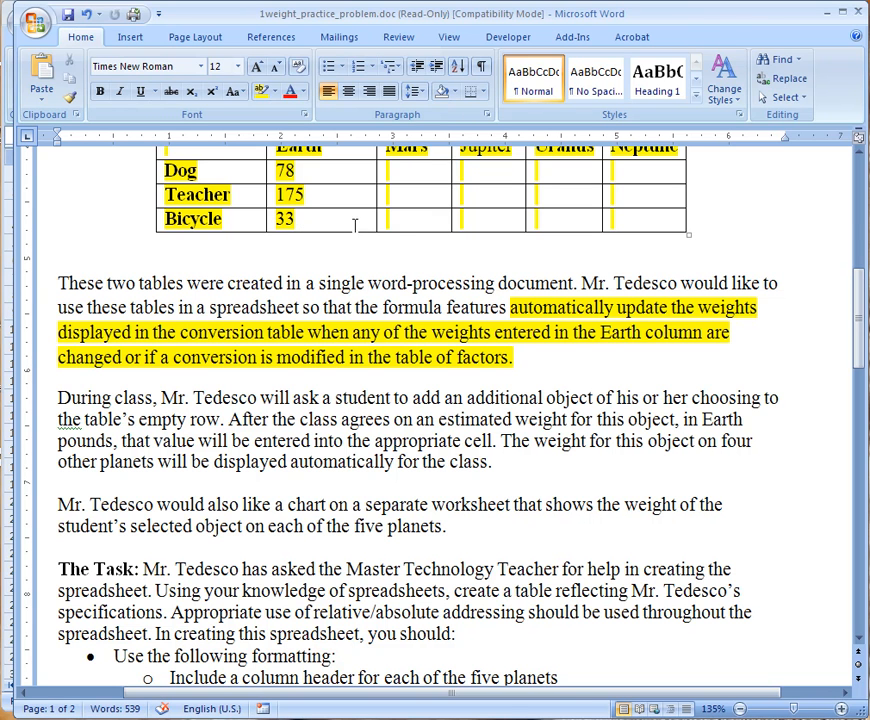
{"action": "left_click", "coordinate": [644, 220]}
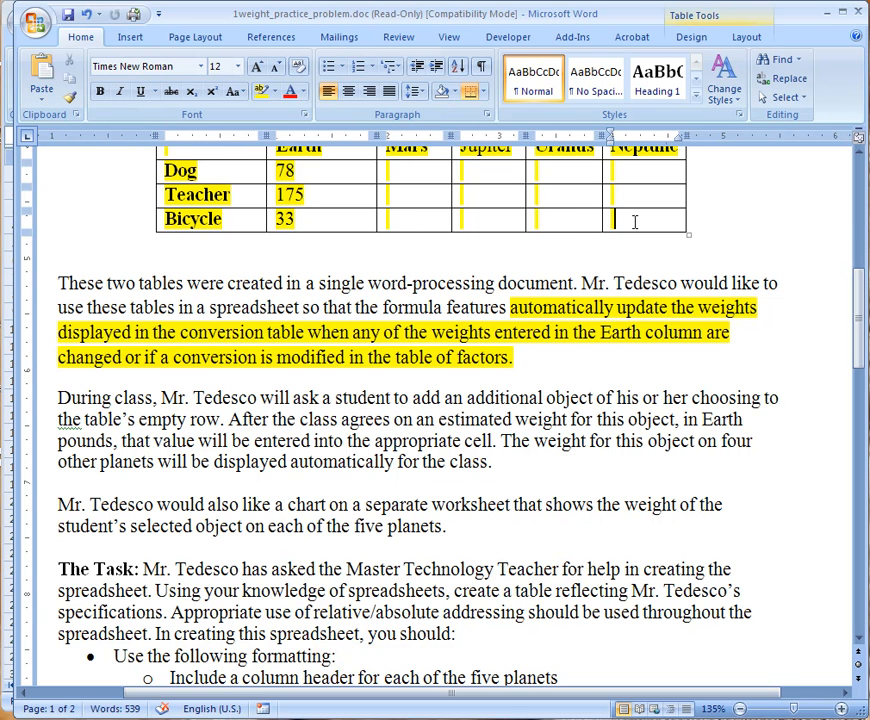
{"action": "mouse_move", "coordinate": [600, 220]}
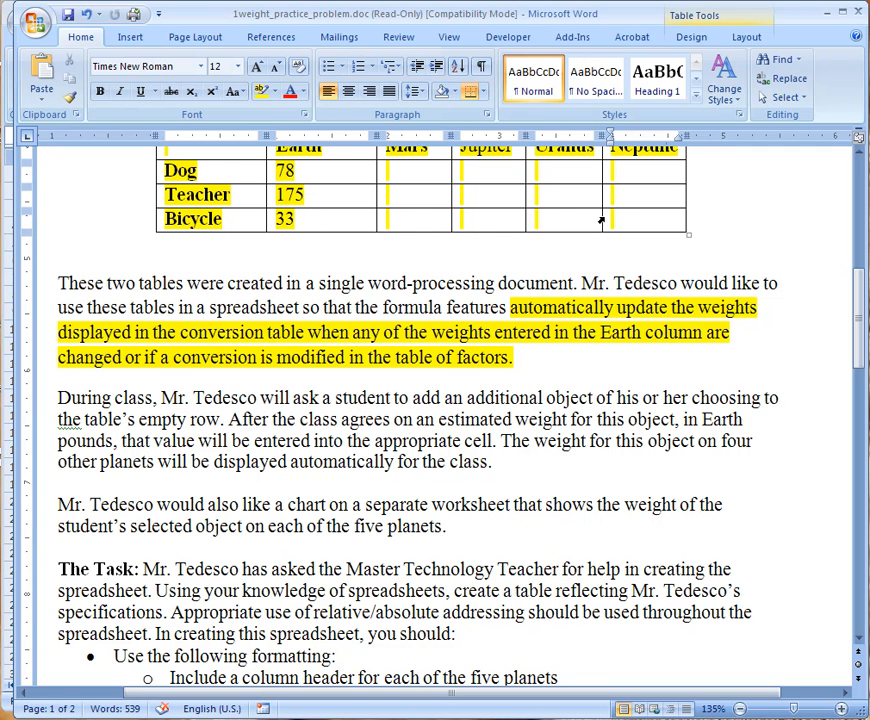
{"action": "mouse_move", "coordinate": [640, 218]}
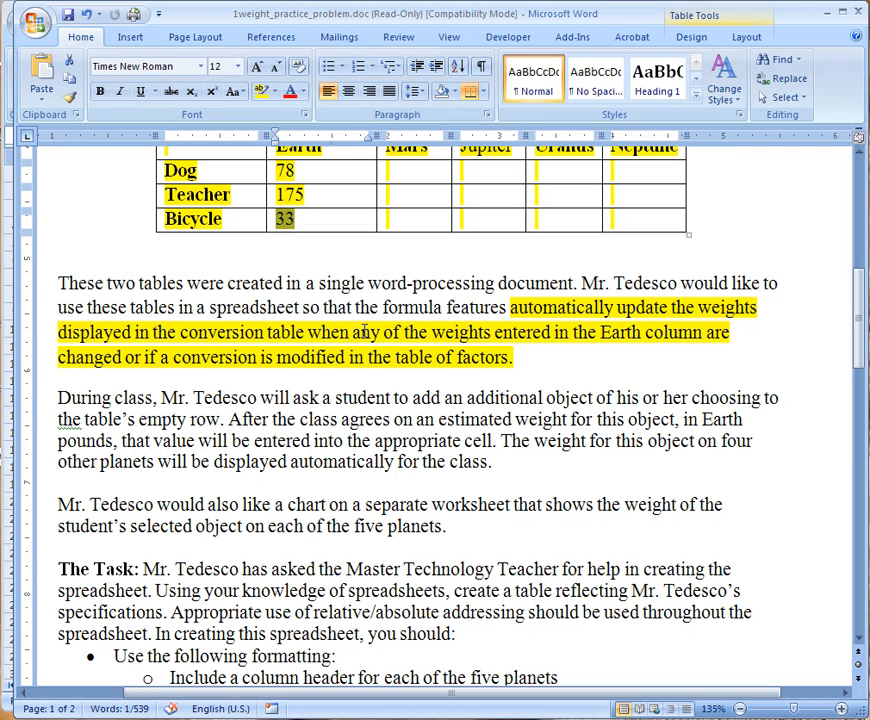
{"action": "type", "text": "35"}
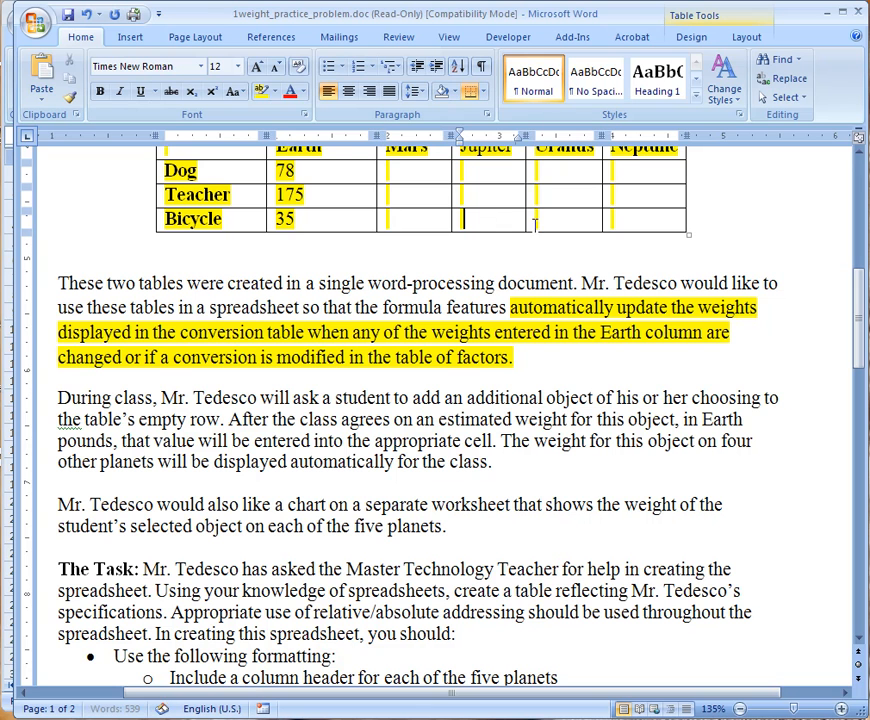
{"action": "mouse_move", "coordinate": [468, 388]}
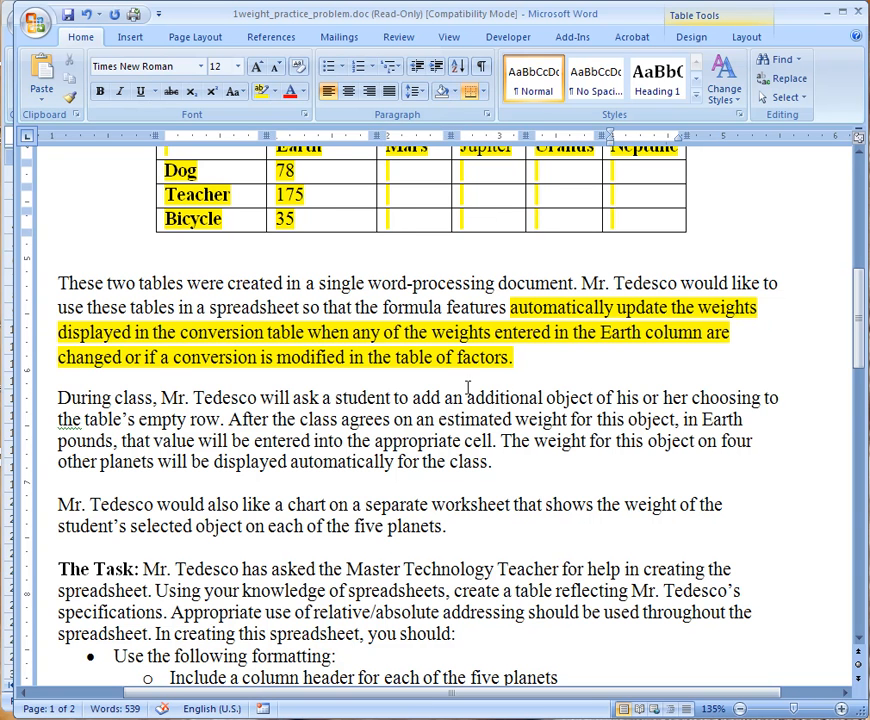
{"action": "left_click", "coordinate": [296, 218]}
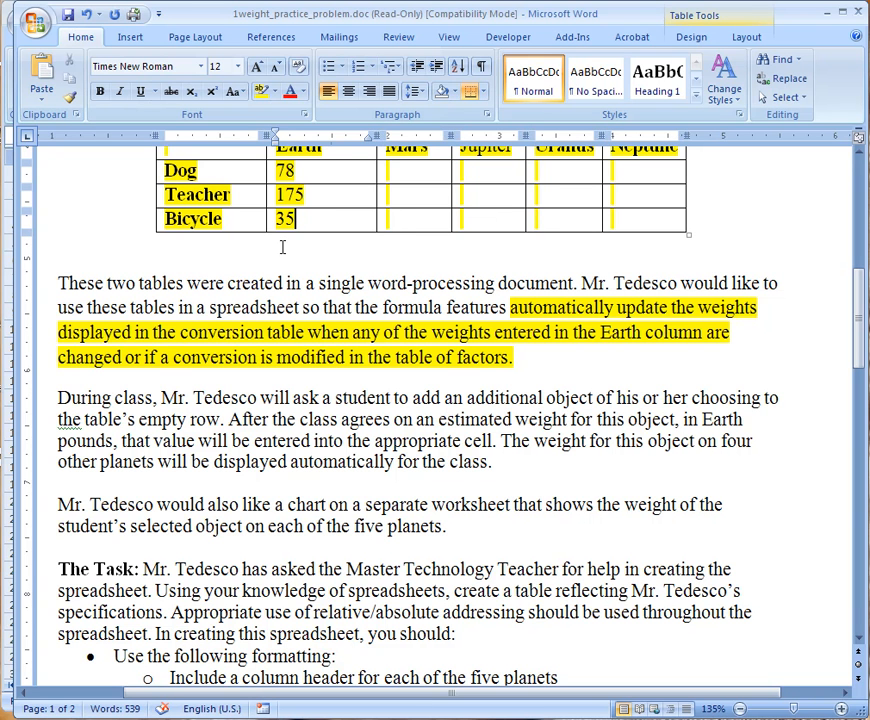
{"action": "type", "text": "33"}
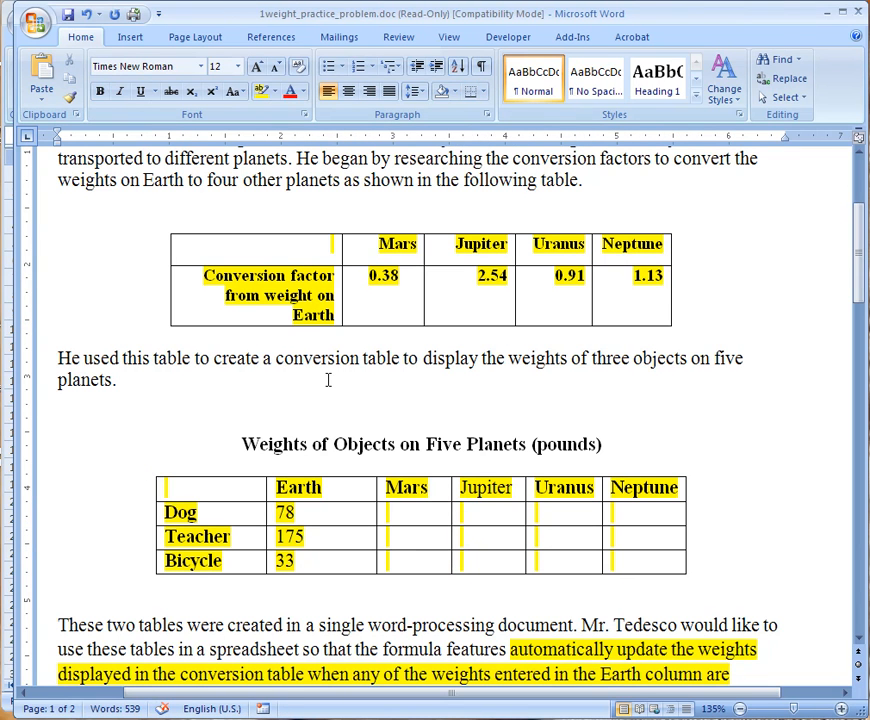
{"action": "mouse_move", "coordinate": [764, 428]}
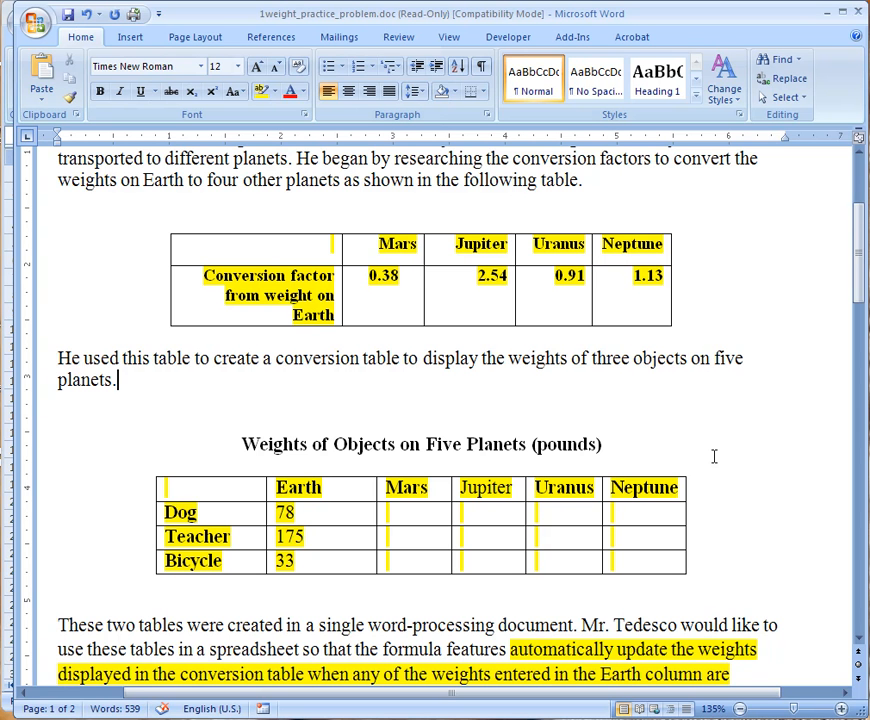
Highlight in yellow 'The weight for this object on four other planets…' displays automatically.
{"action": "scroll", "scroll_direction": "down", "scroll_amount": 3}
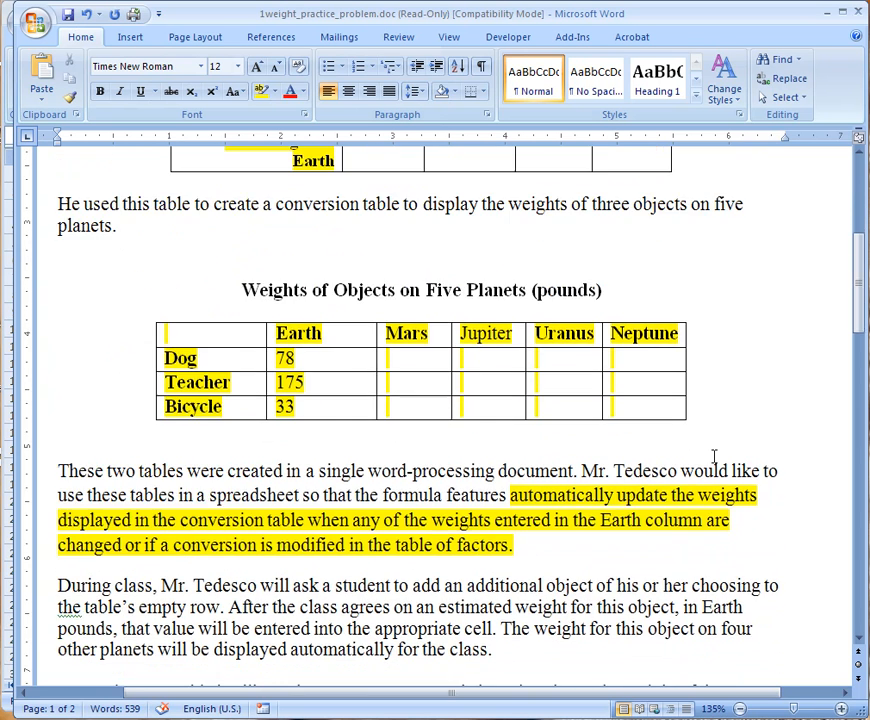
{"action": "scroll", "scroll_direction": "down", "scroll_amount": 3}
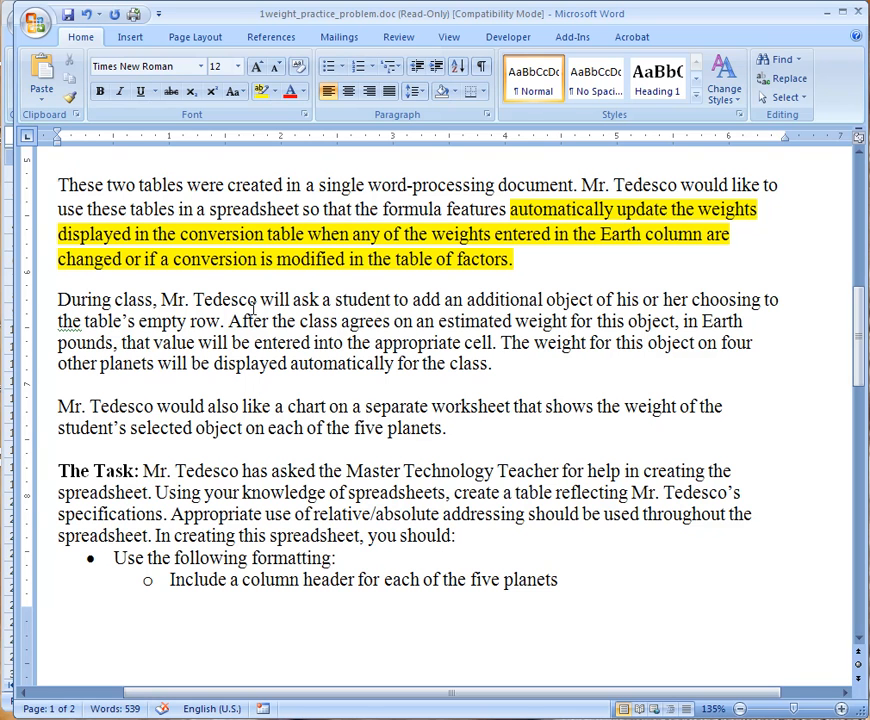
{"action": "mouse_move", "coordinate": [576, 300]}
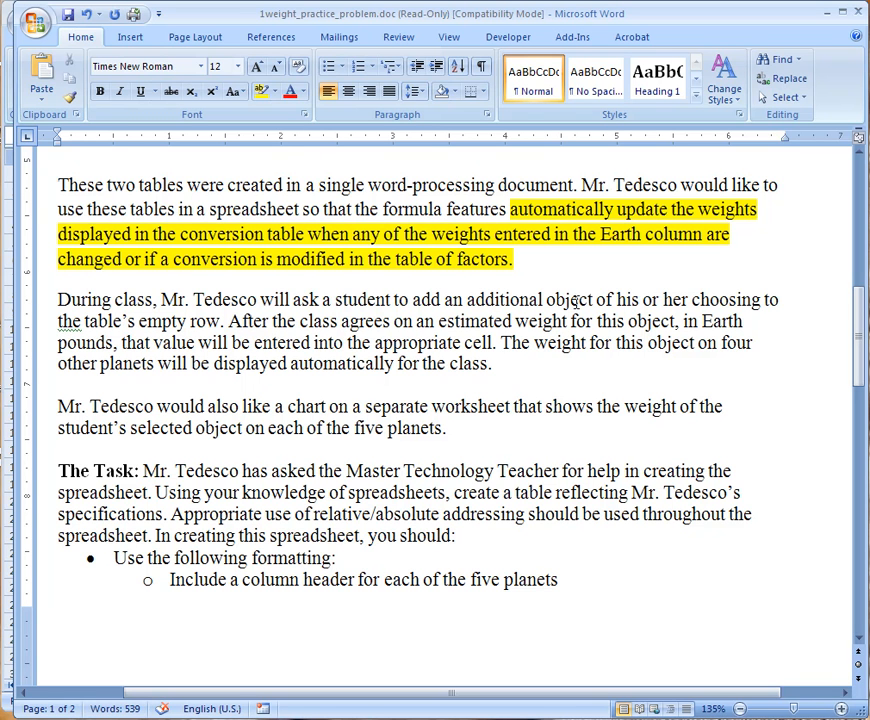
{"action": "mouse_move", "coordinate": [160, 322]}
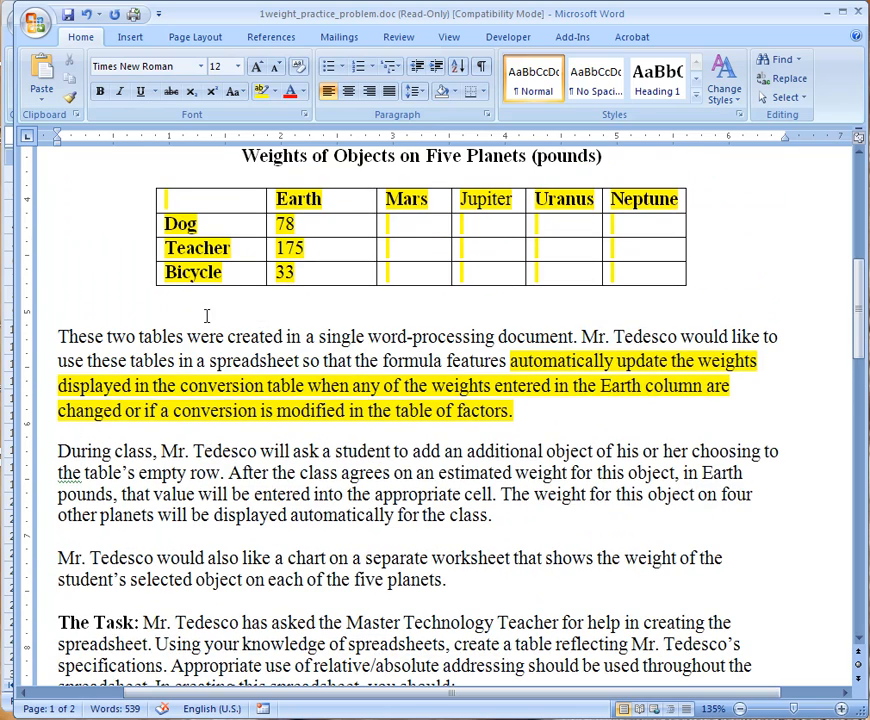
{"action": "scroll", "scroll_direction": "down", "scroll_amount": 3}
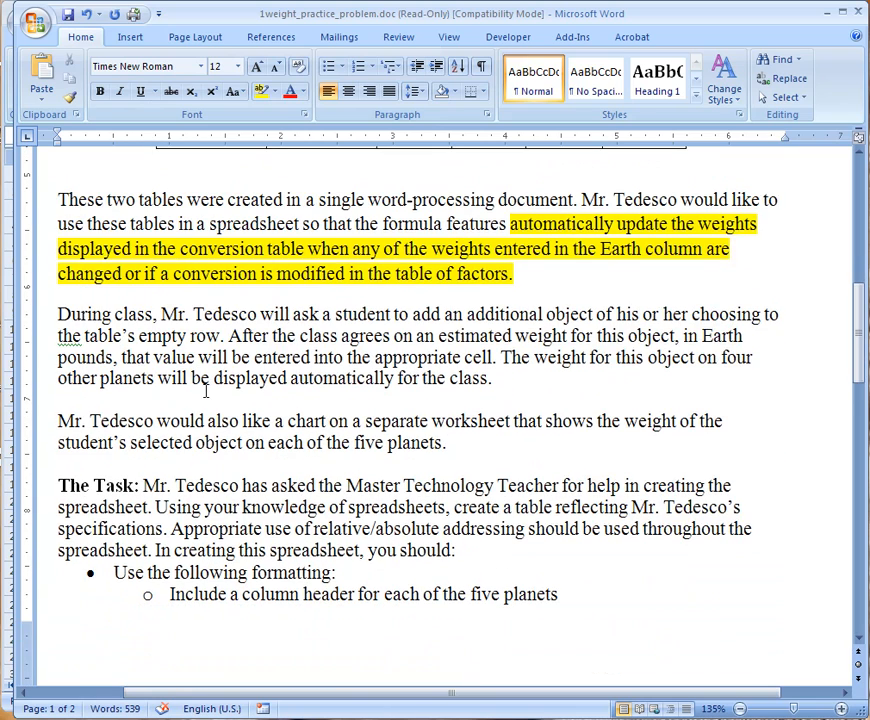
{"action": "mouse_move", "coordinate": [244, 400]}
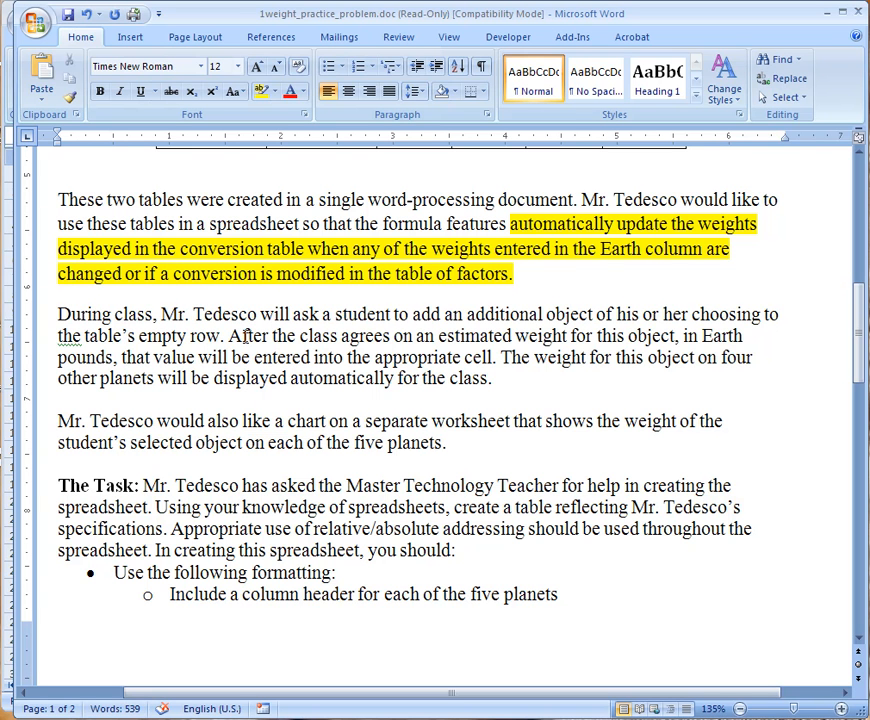
{"action": "mouse_move", "coordinate": [584, 340]}
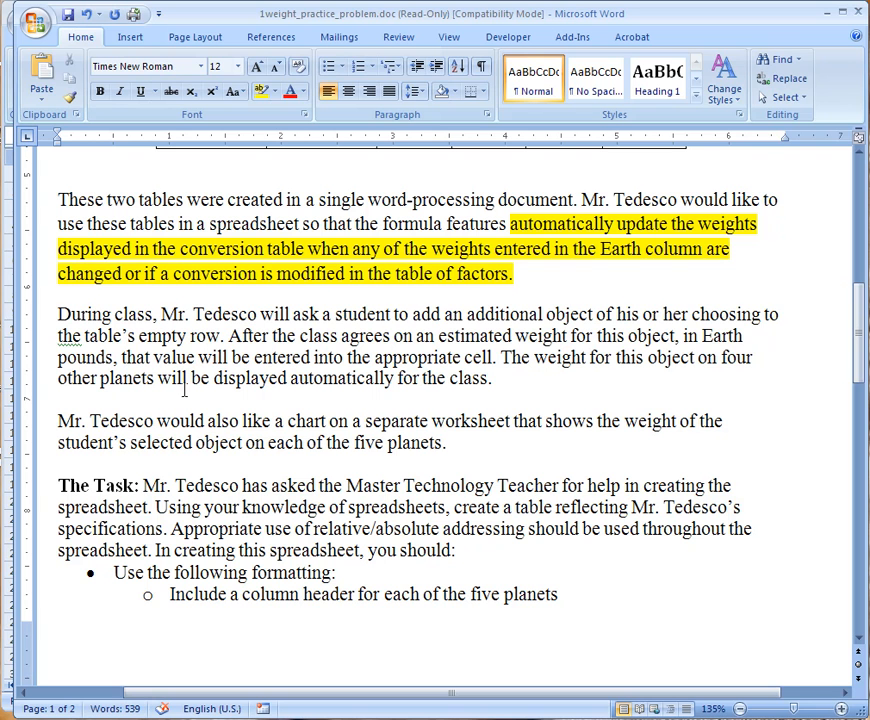
{"action": "mouse_move", "coordinate": [490, 396]}
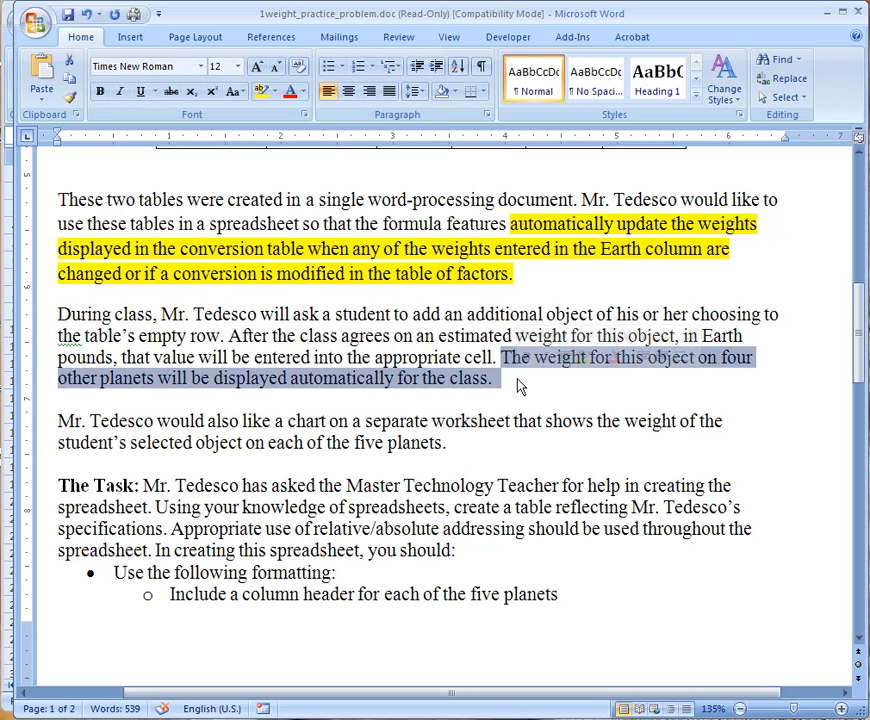
{"action": "left_click", "coordinate": [290, 390]}
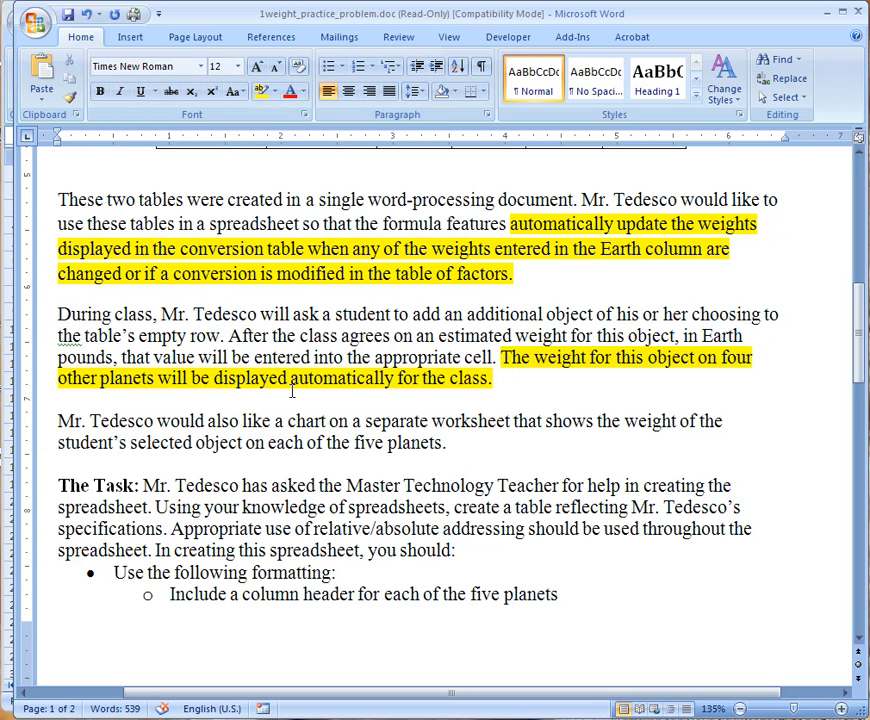